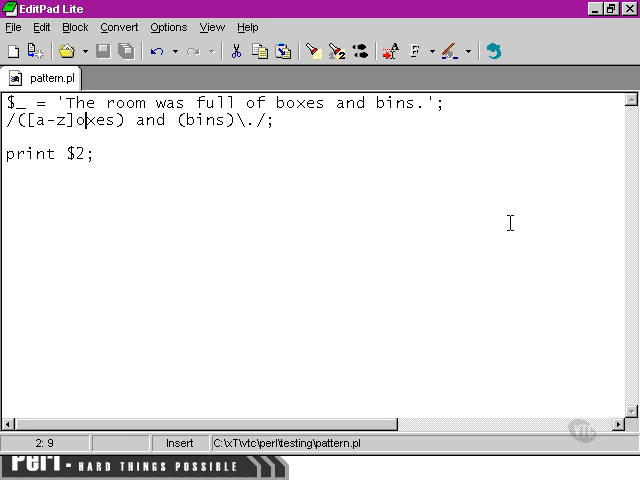
Wrap xes in the line 2 regex in parentheses as a nested capture group
text(()
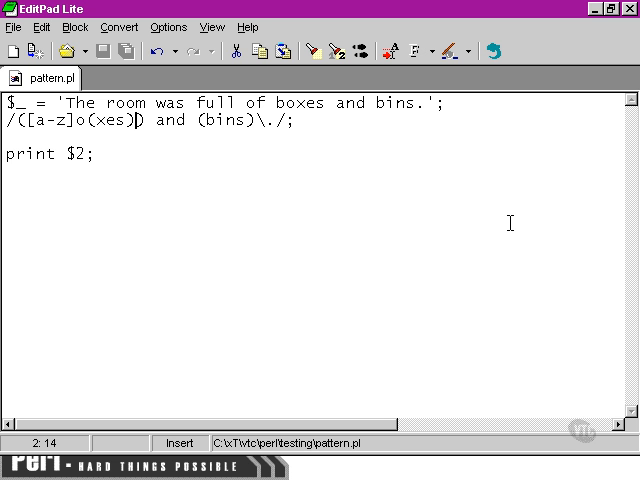
text())
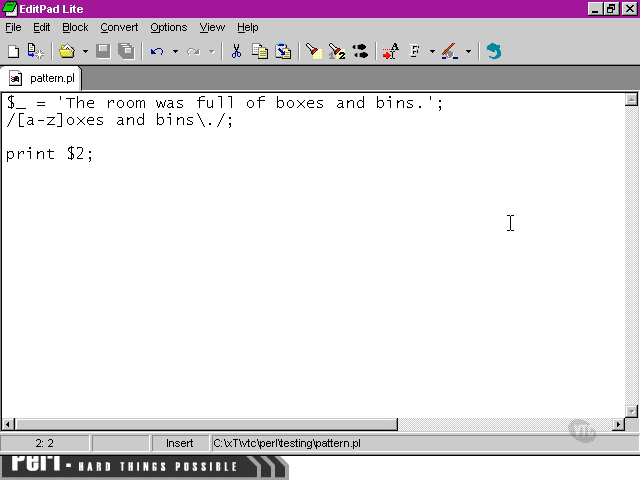
Wrap [a-z] in parentheses so the regex reads /([a-z])oxes and bins\./
text(()
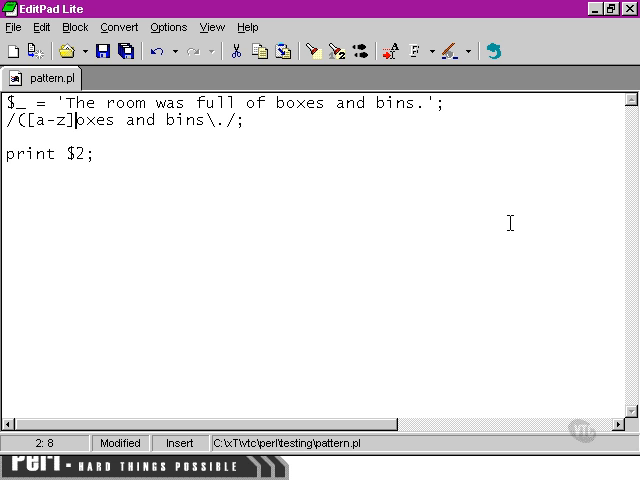
text(])
click(62, 153)
text(1)
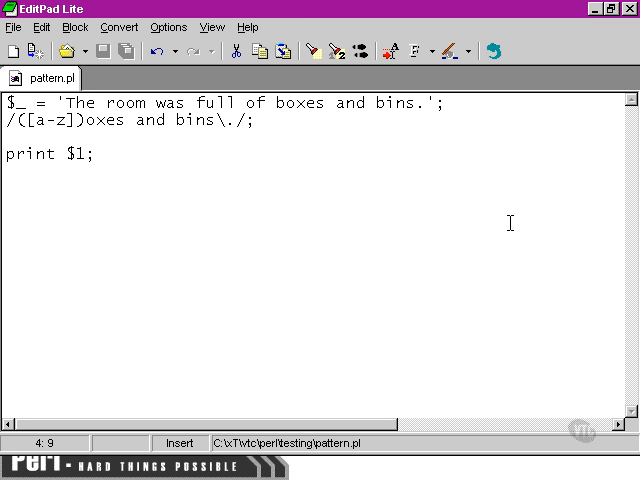
Replace the b of bins with \1, highlighting [a-z] and the backreference
click(255, 121)
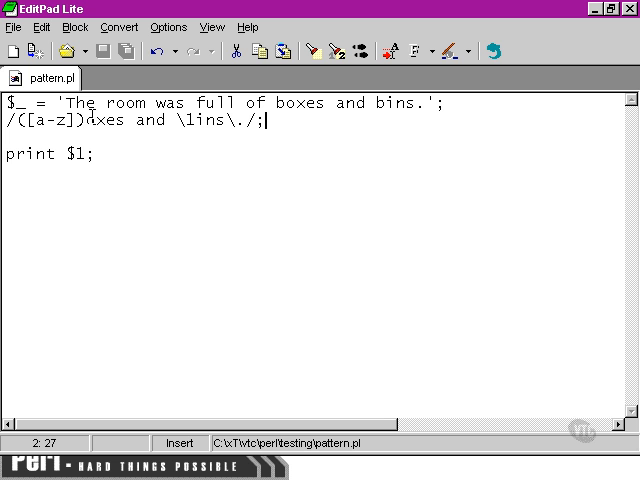
double_click(40, 121)
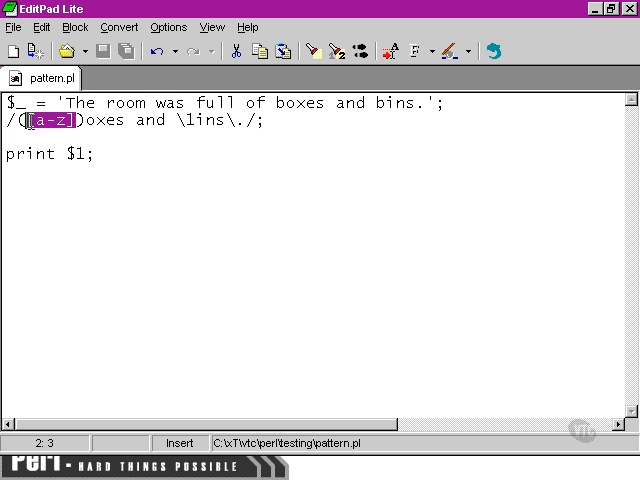
mouse_move(168, 156)
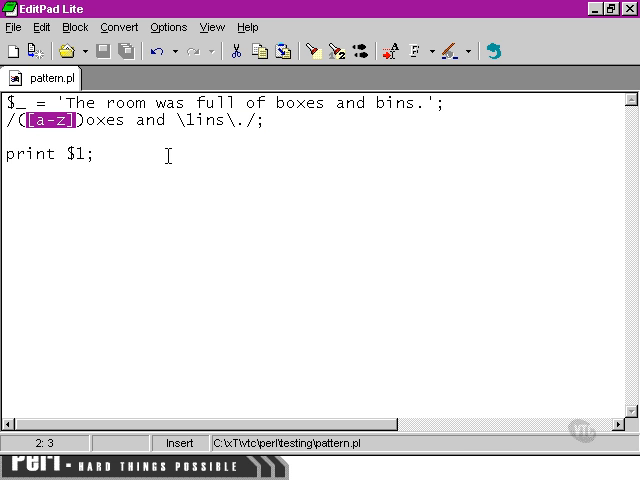
click(170, 122)
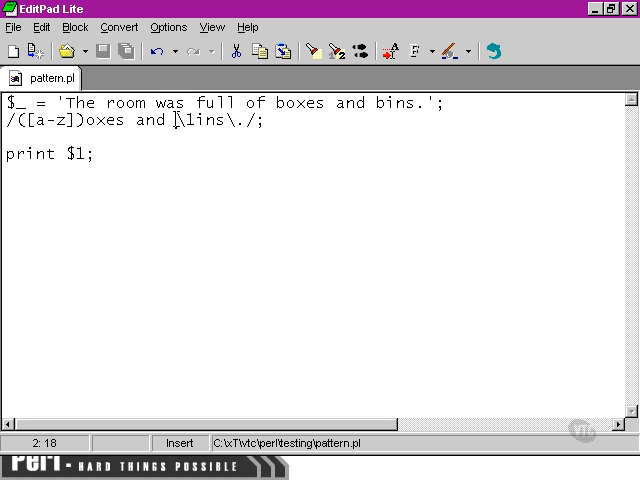
double_click(180, 122)
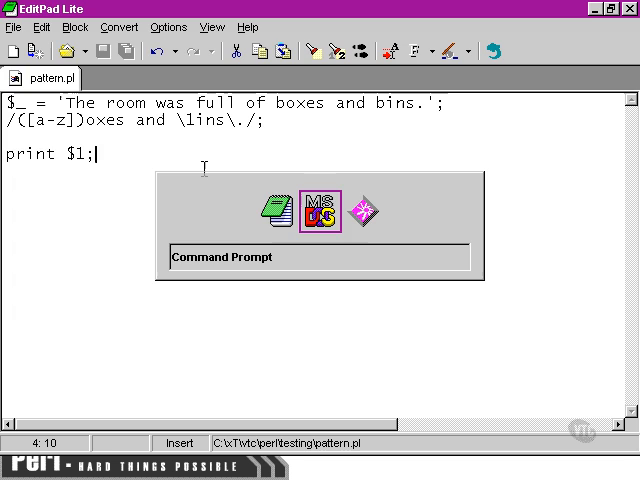
Rerun pattern.pl in Command Prompt with the backreference regex
click(318, 256)
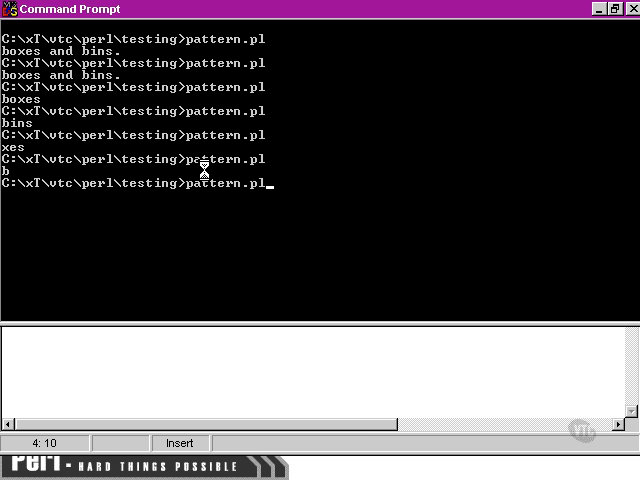
key(Return)
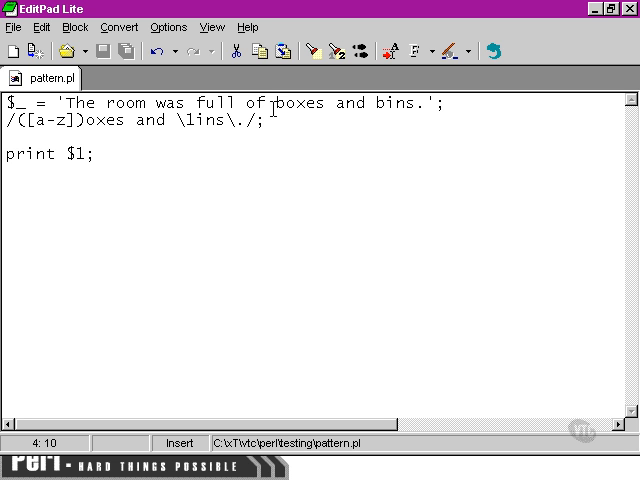
Change boxes to foxes in the test string and highlight the \1 backreference
click(276, 103)
text(f)
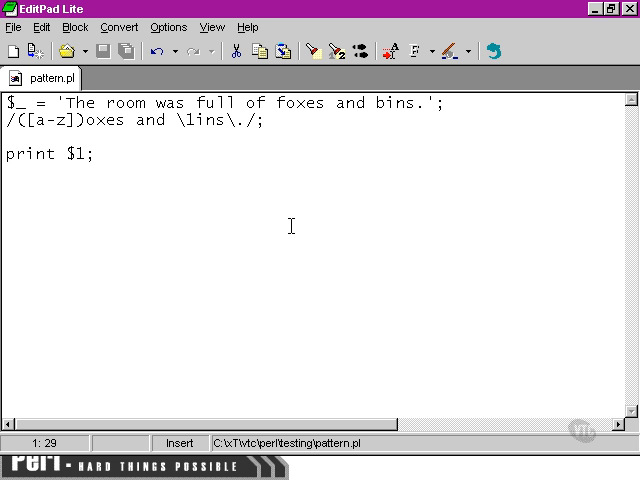
click(180, 122)
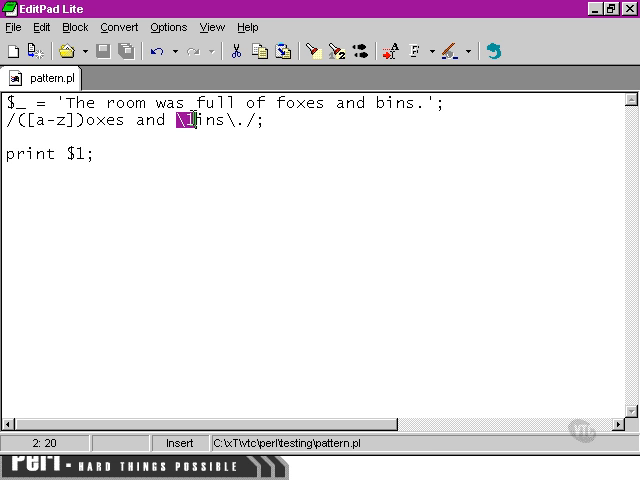
mouse_move(193, 187)
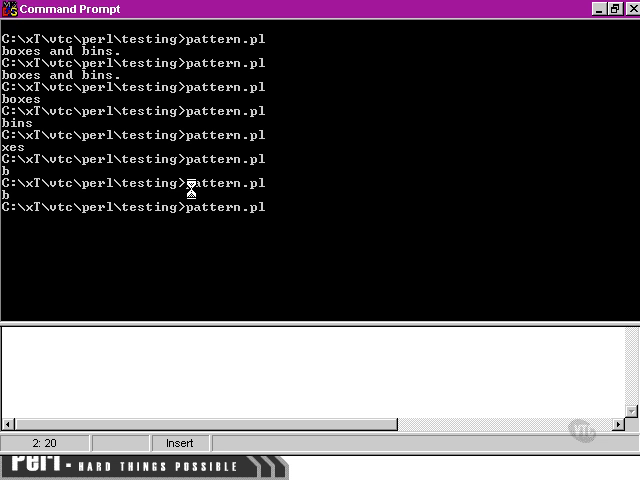
Run pattern.pl in Command Prompt on the 'foxes and bins' test string
key(Return)
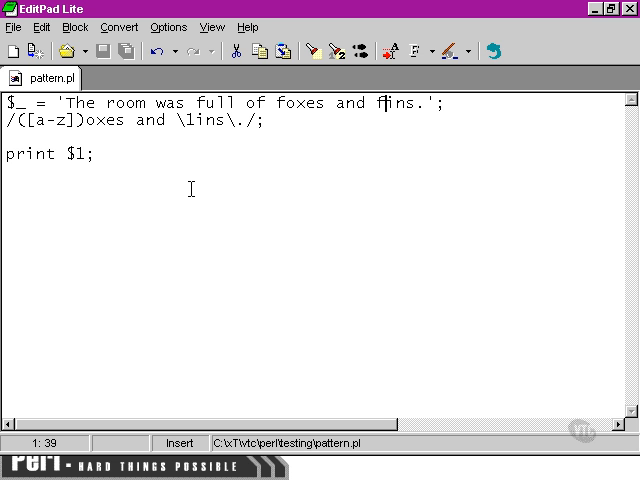
Delete the leftover b so the test string ends 'foxes and fins.'
key(BackSpace)
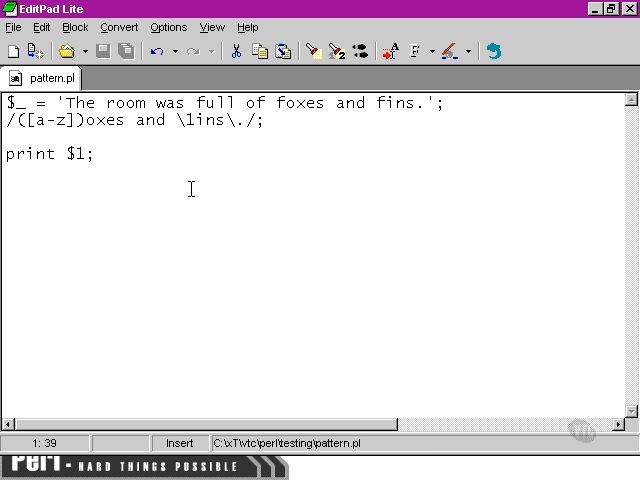